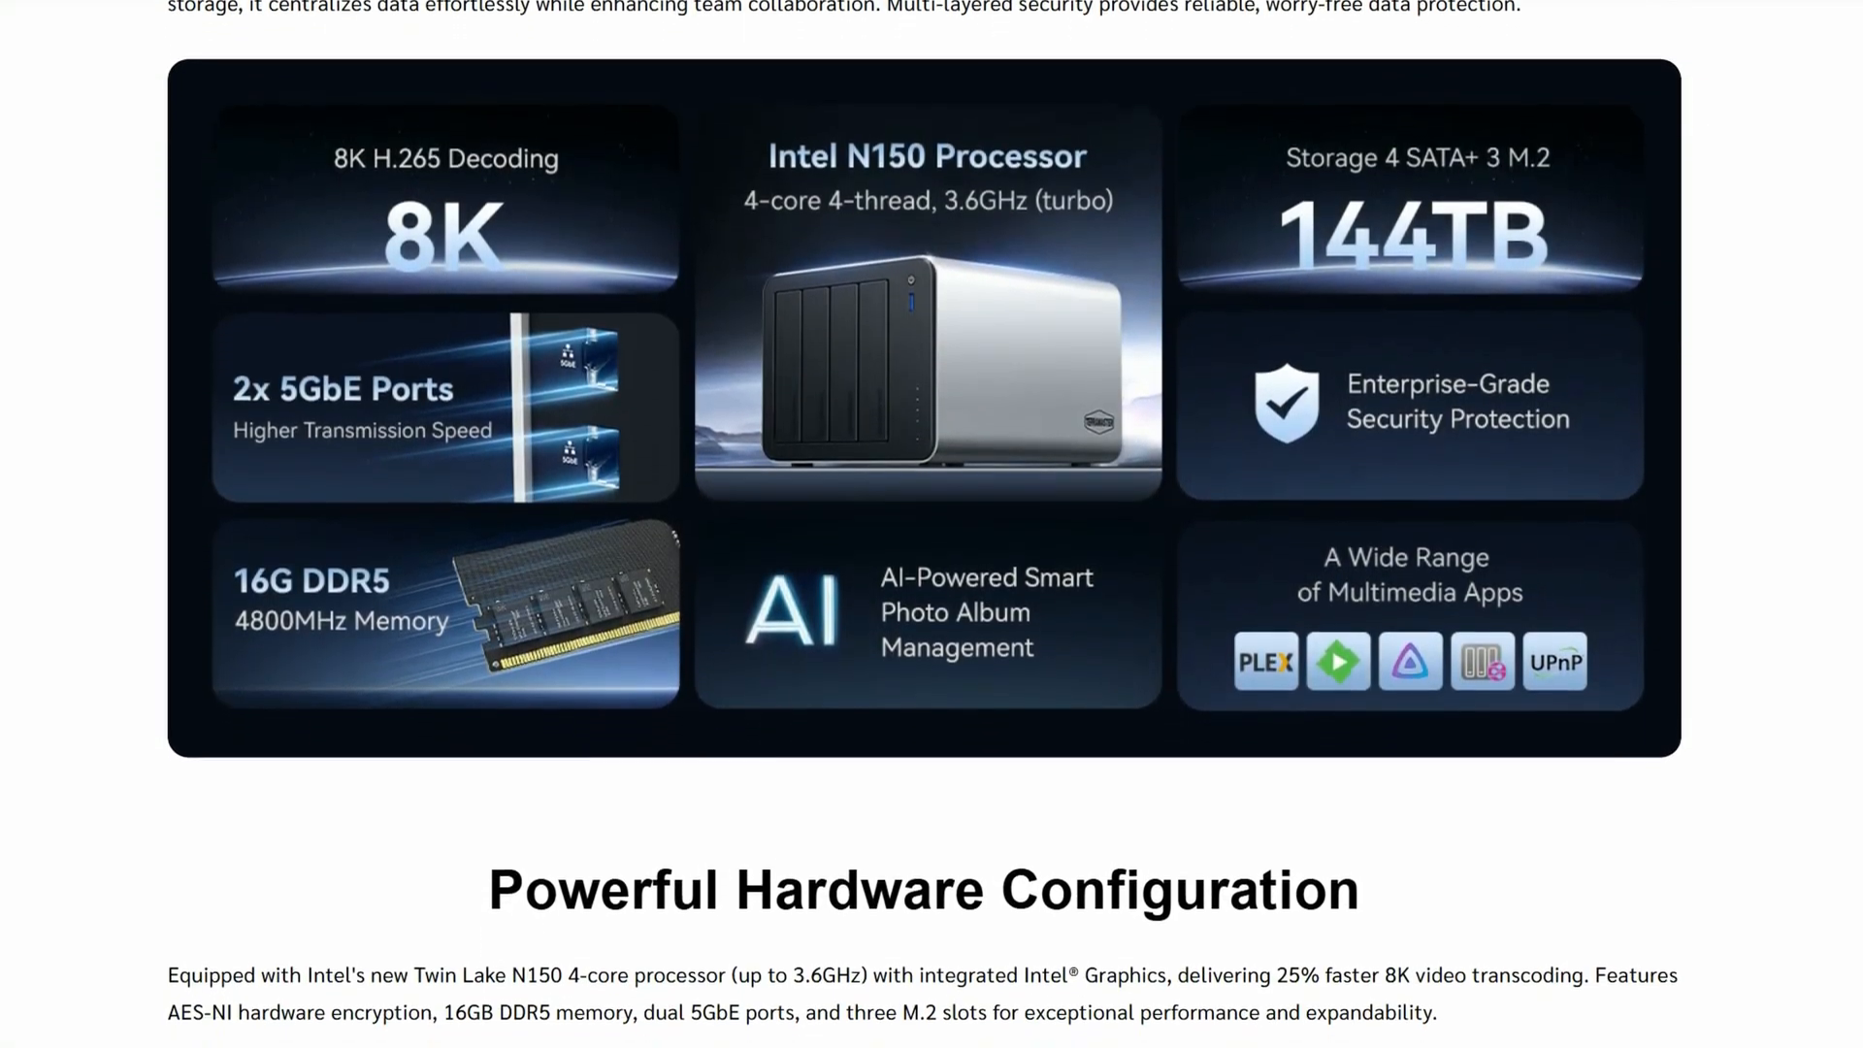
# Scroll through the hardware, M.2, 5GbE and Docker feature sections down to the Specification table
pyautogui.scroll(-3)
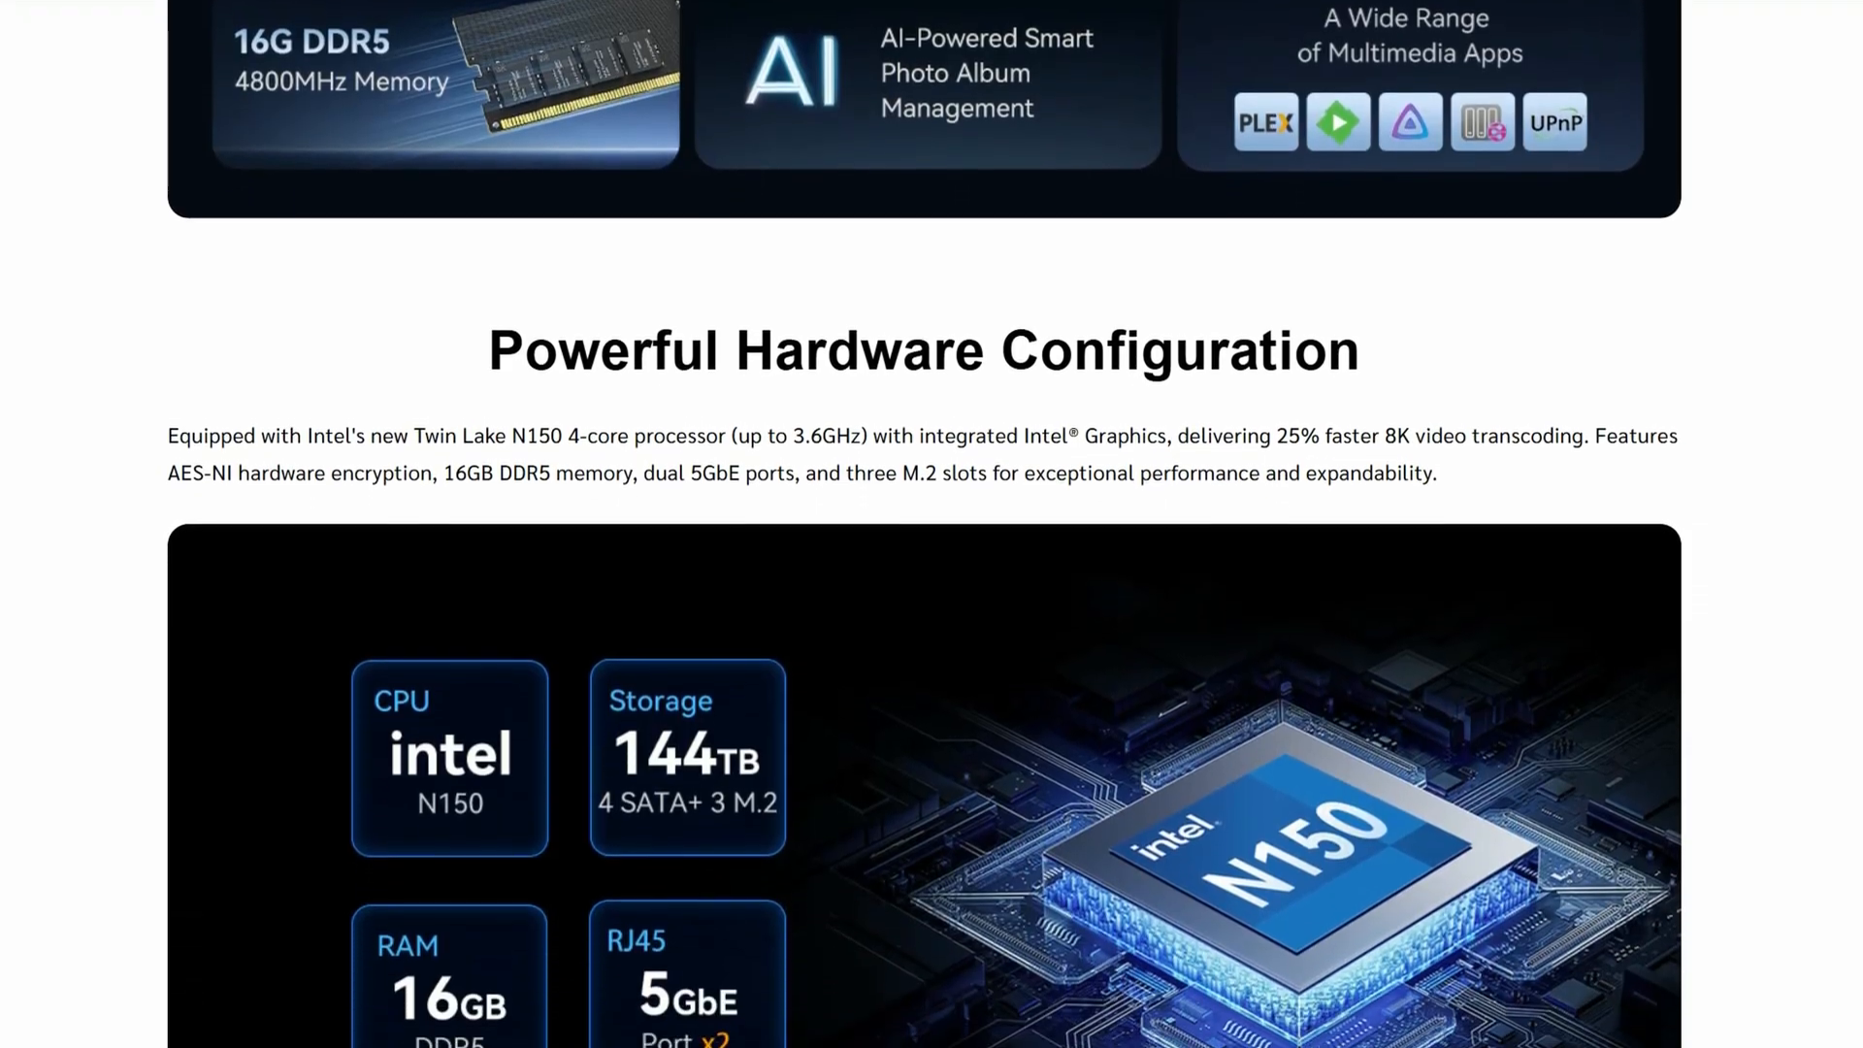
pyautogui.scroll(-3)
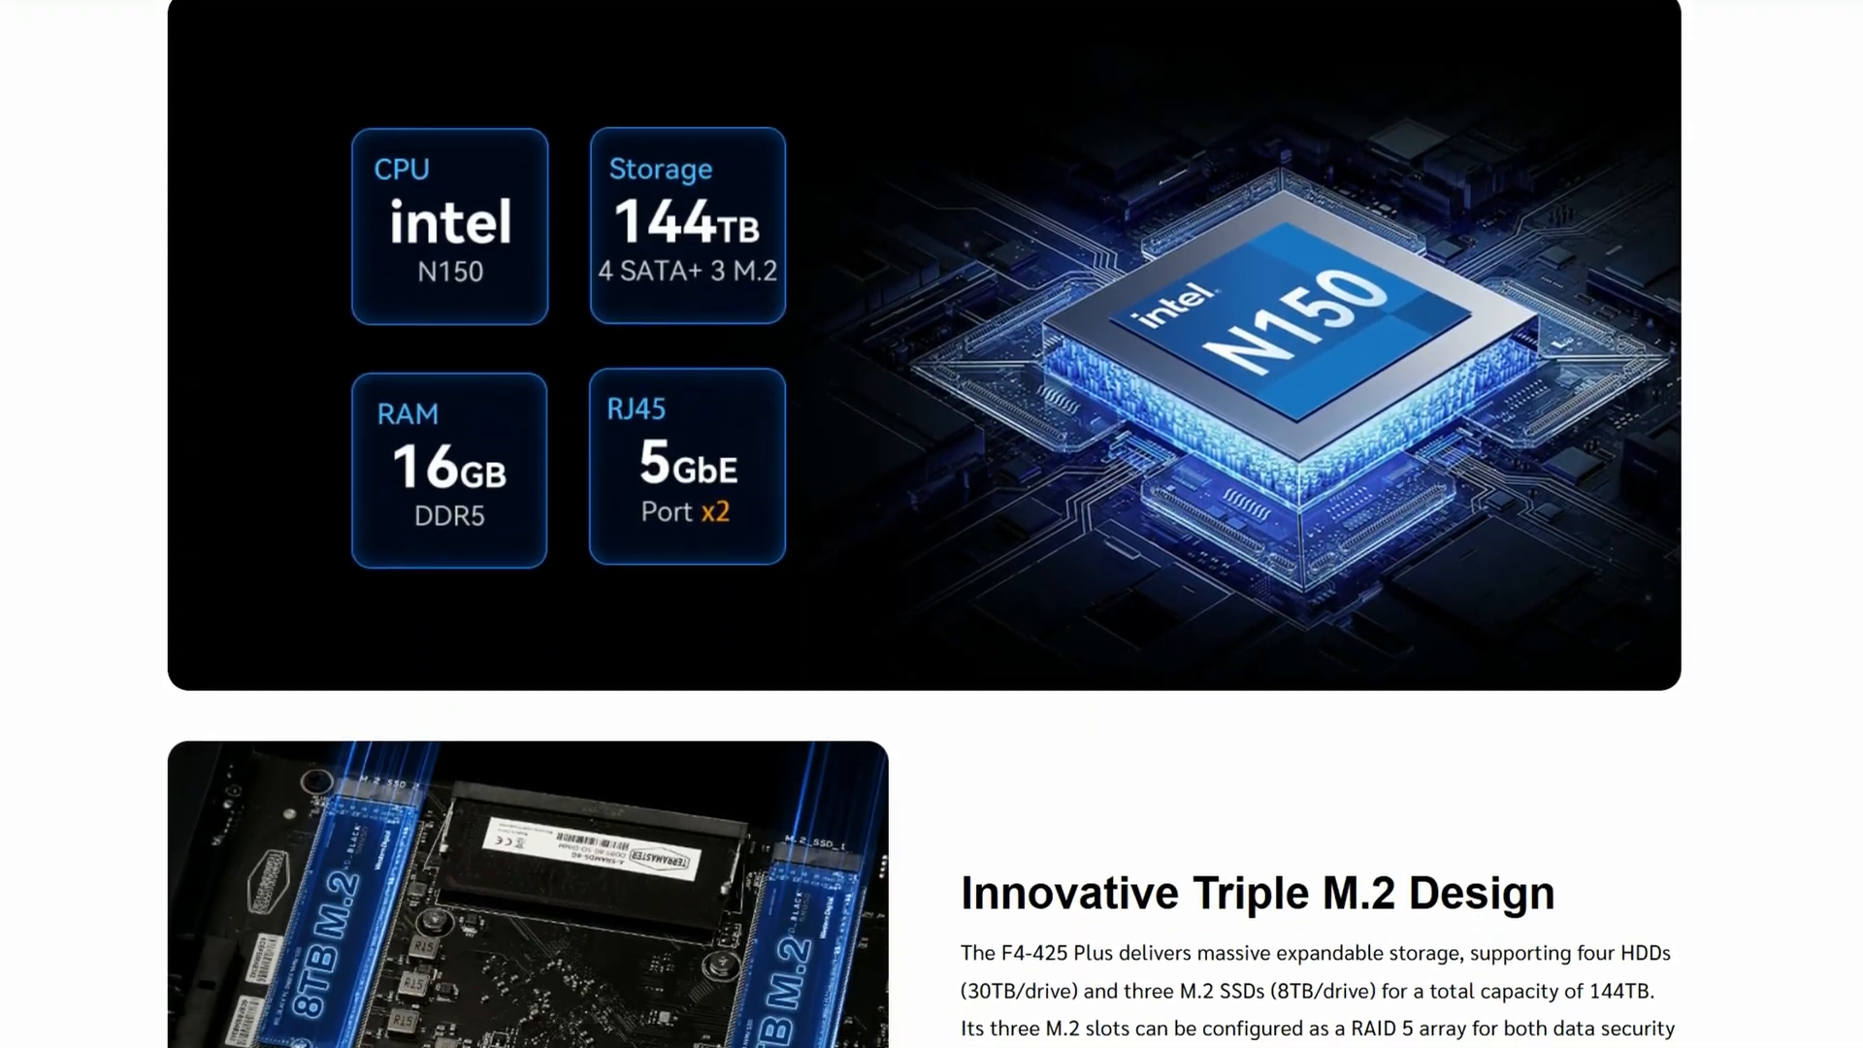
pyautogui.scroll(-3)
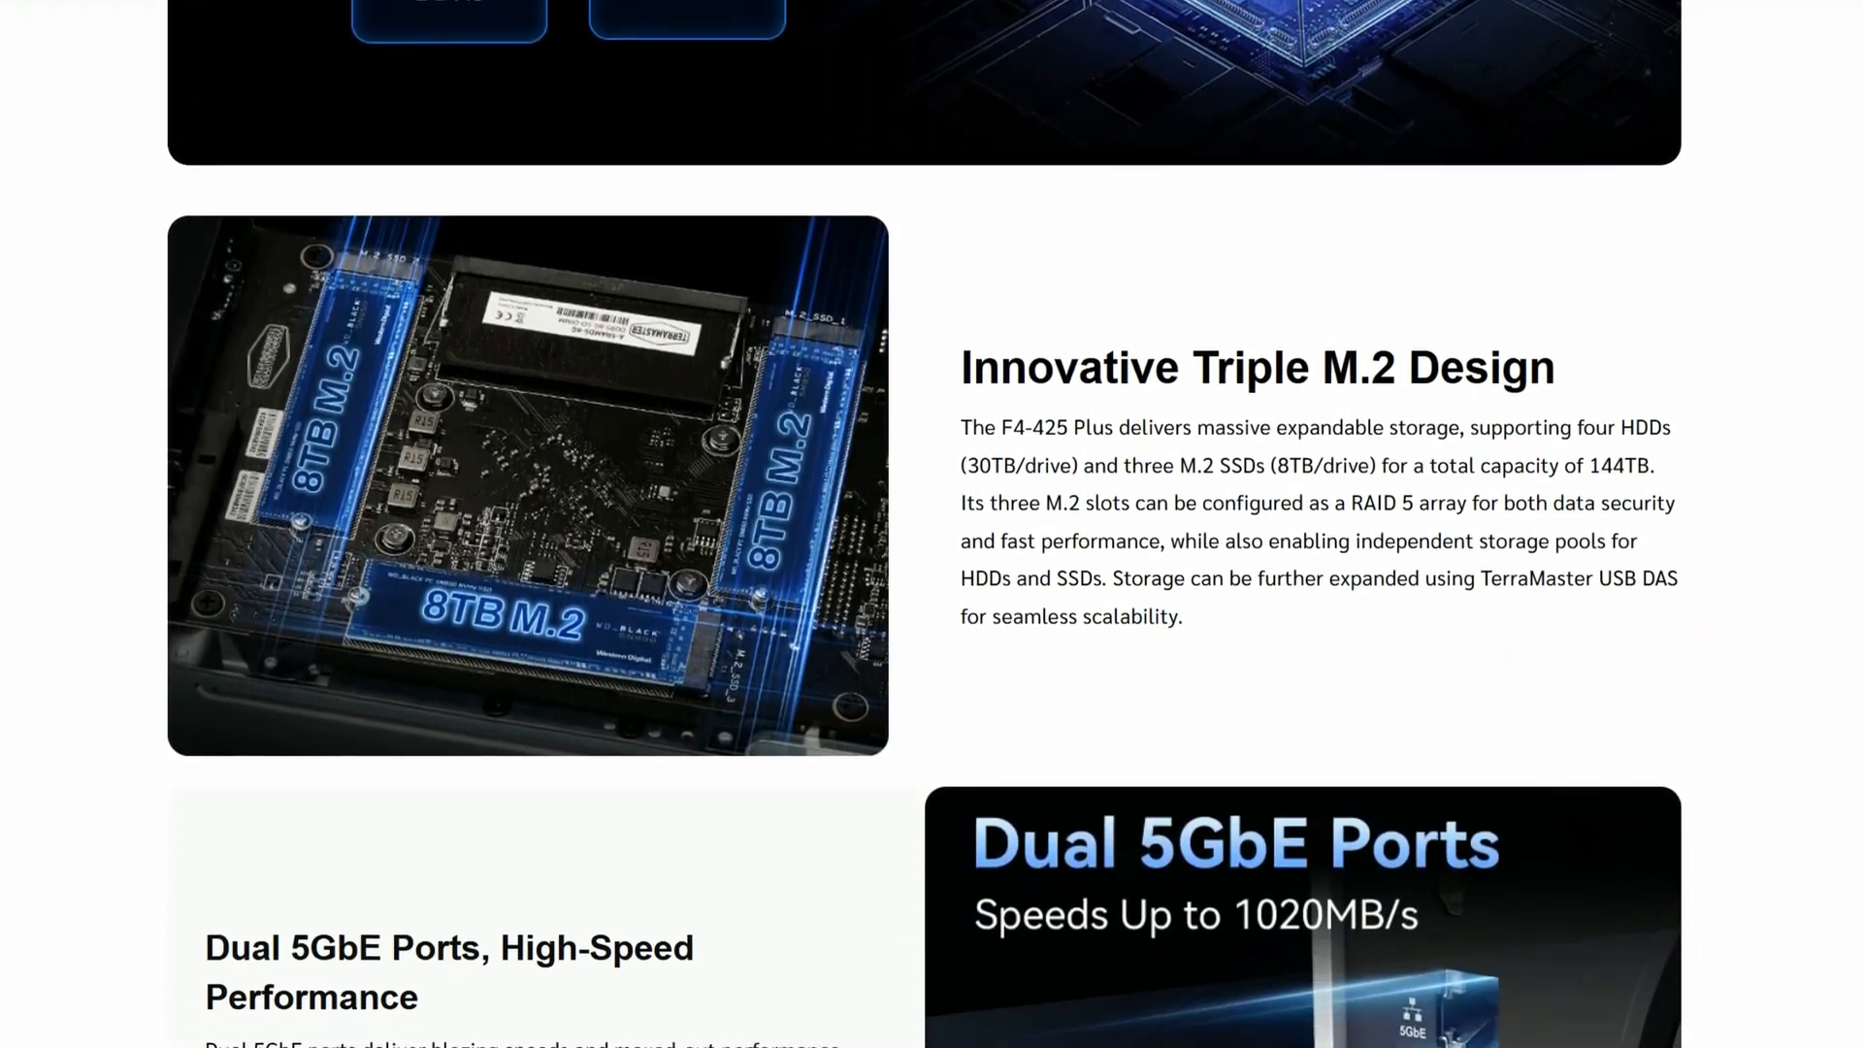
pyautogui.scroll(-3)
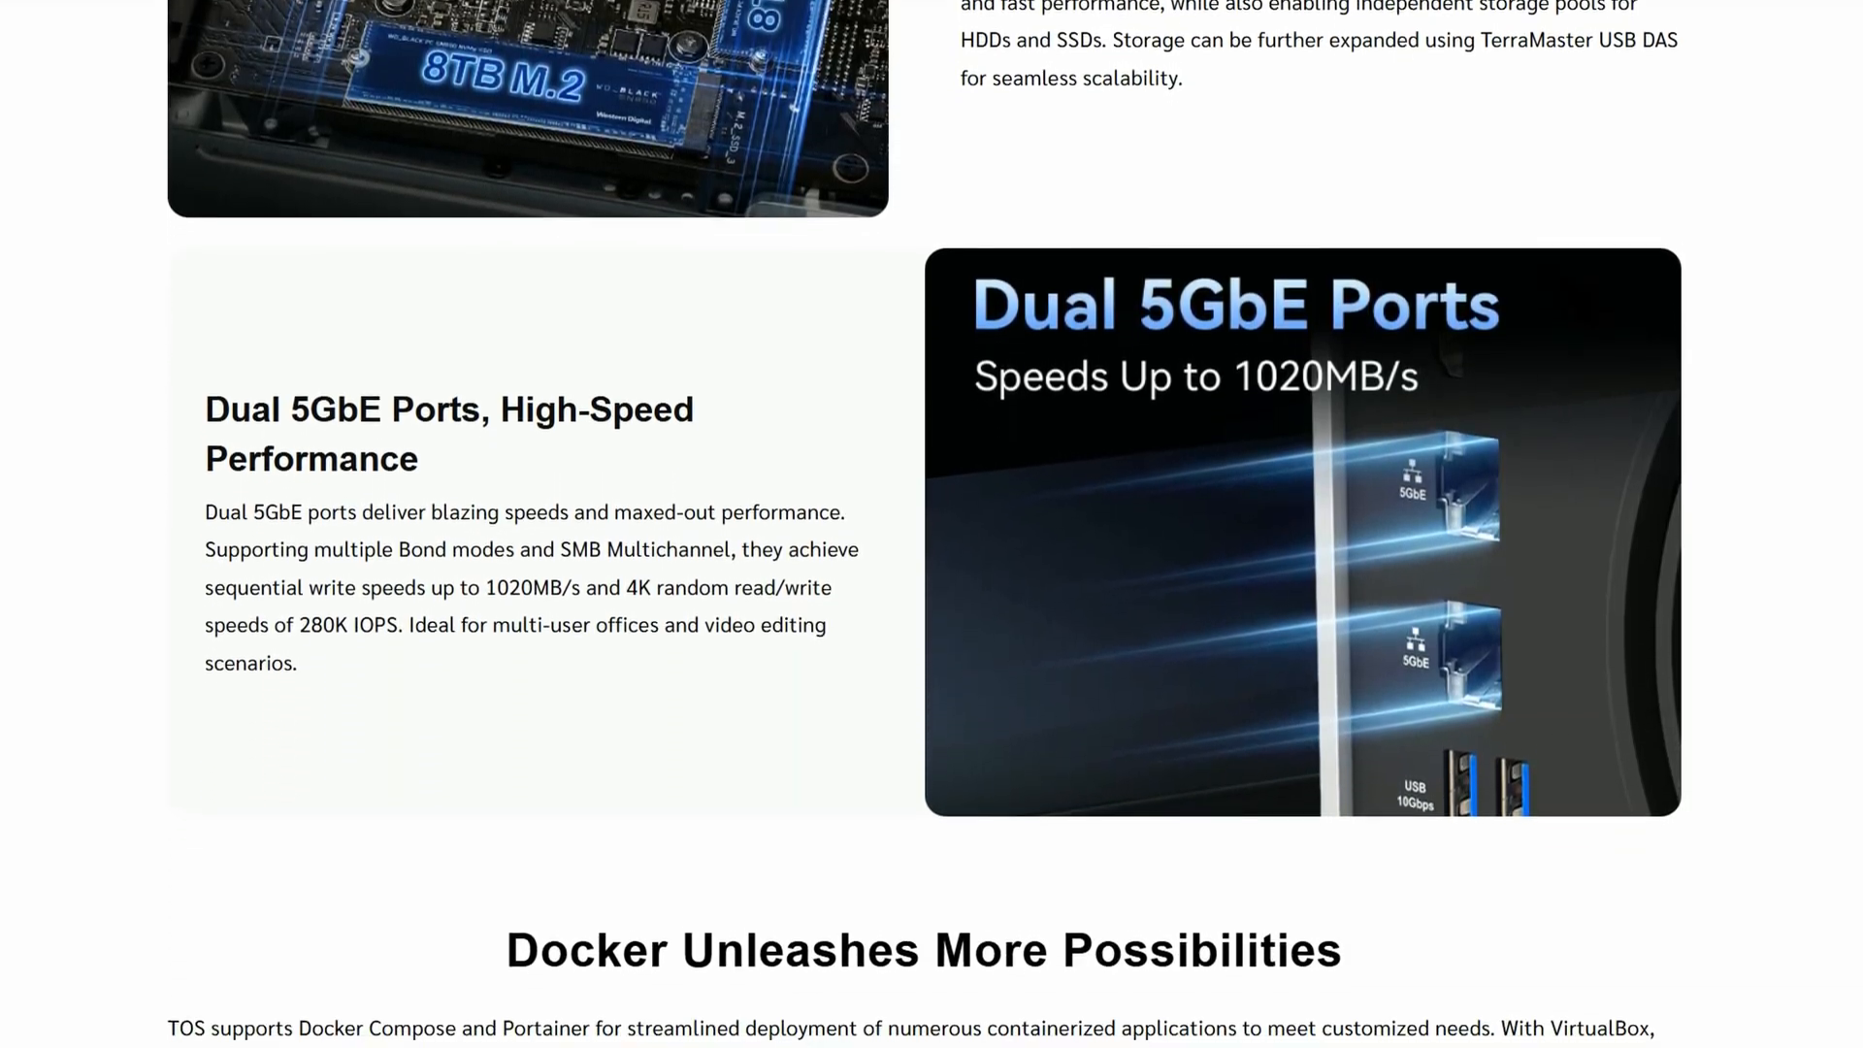
pyautogui.scroll(-3)
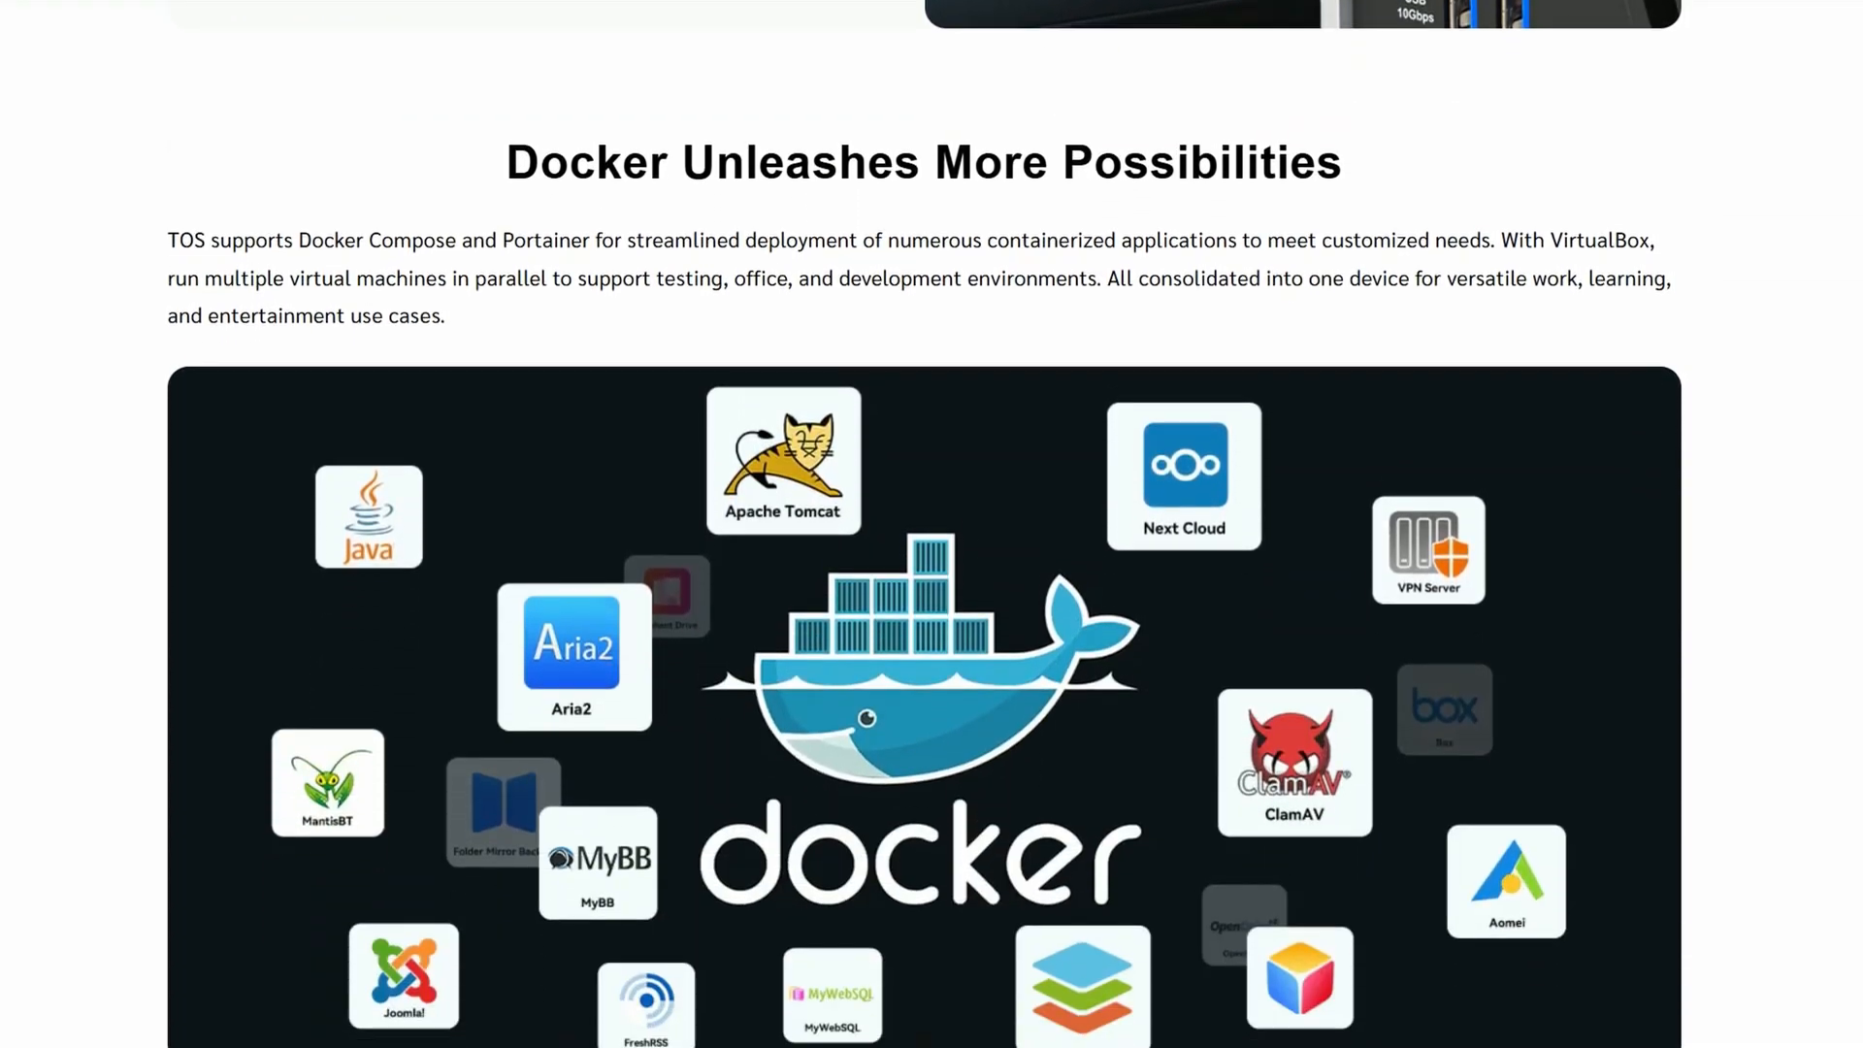
pyautogui.scroll(-3)
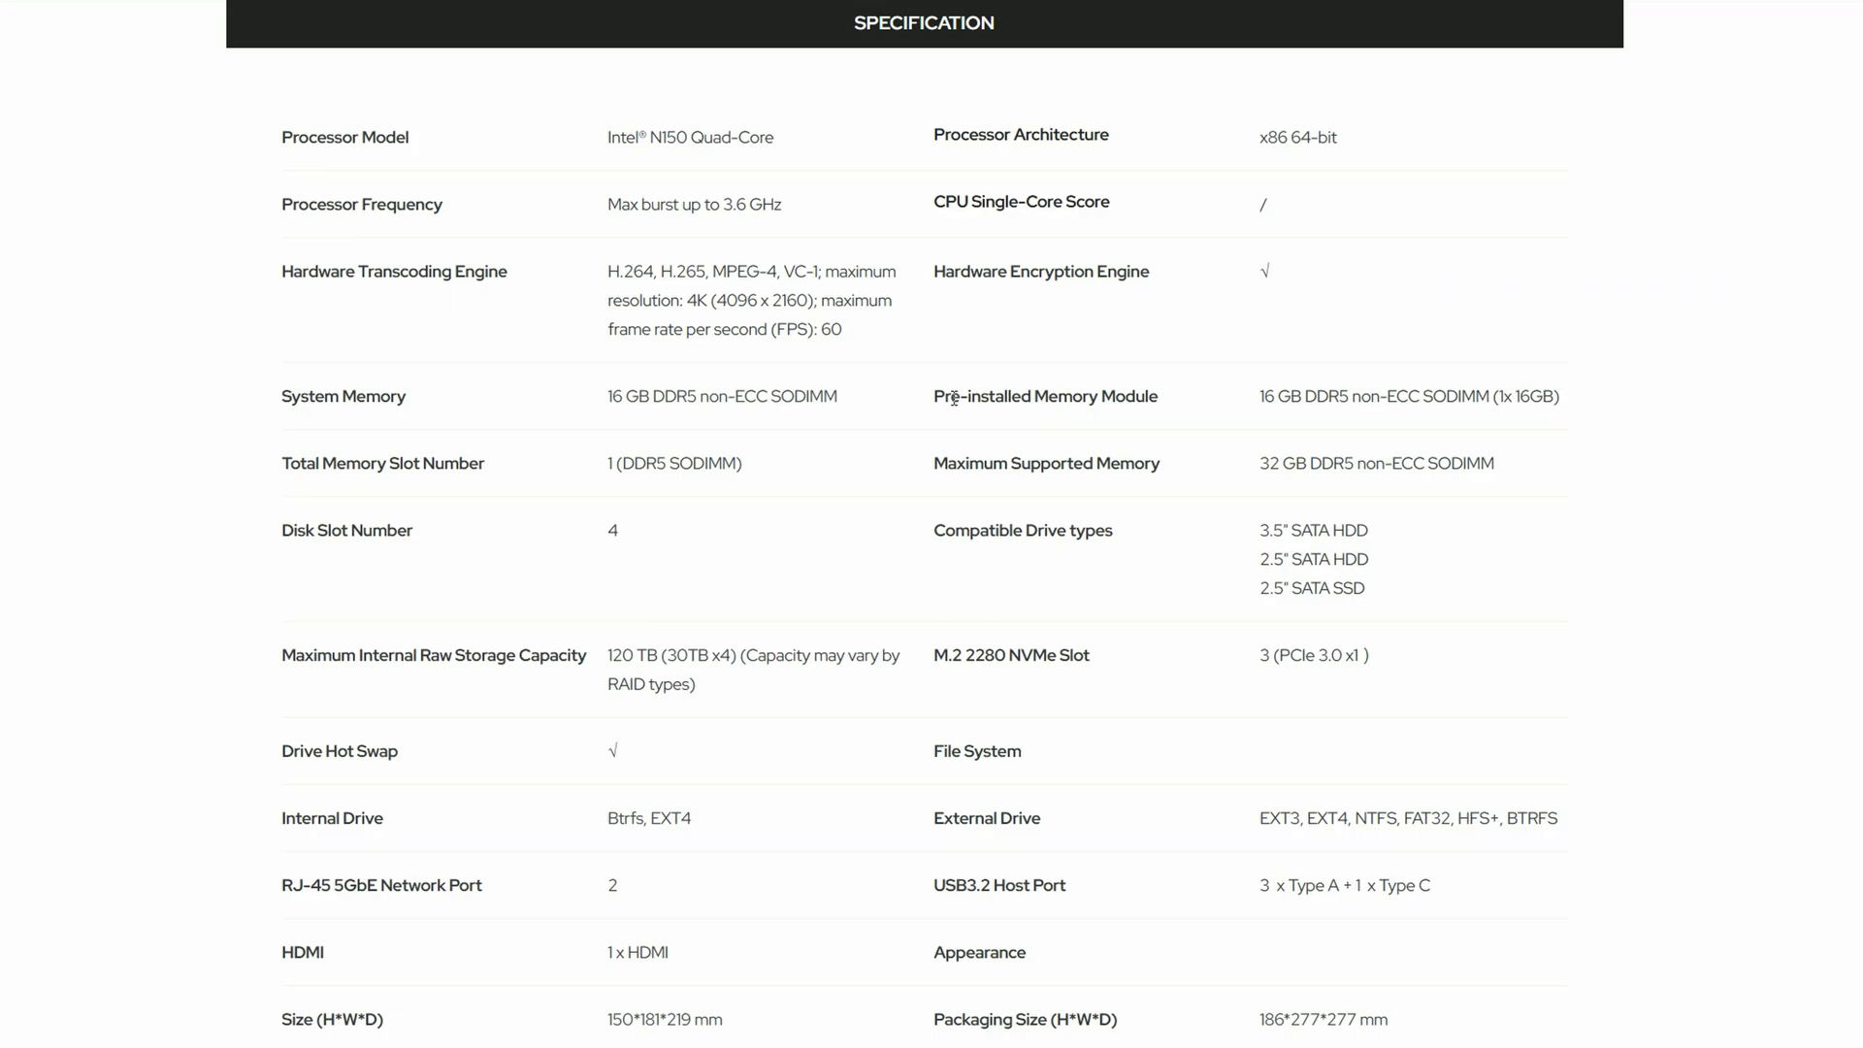
# Highlight the M.2 2280 NVMe slot count, read the specs to power supply, then return to the $455.99 summary
pyautogui.scroll(-3)
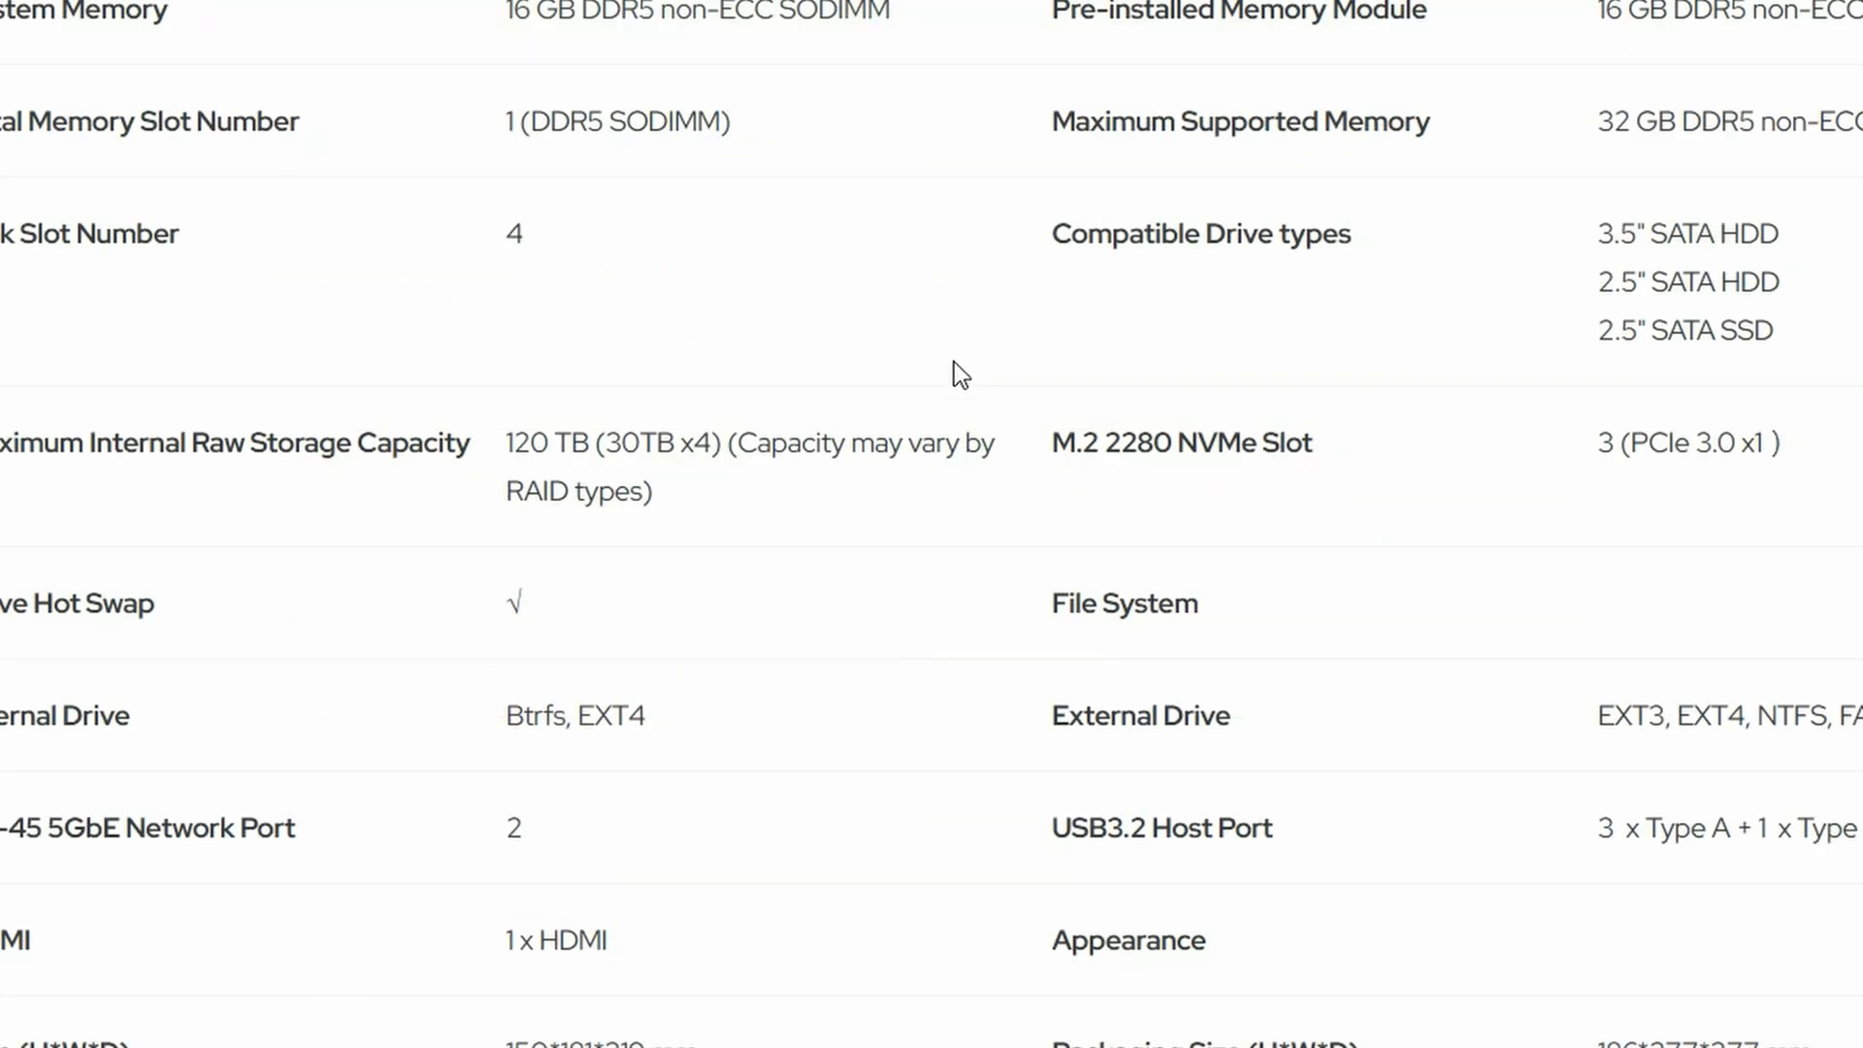
pyautogui.moveTo(1579, 407)
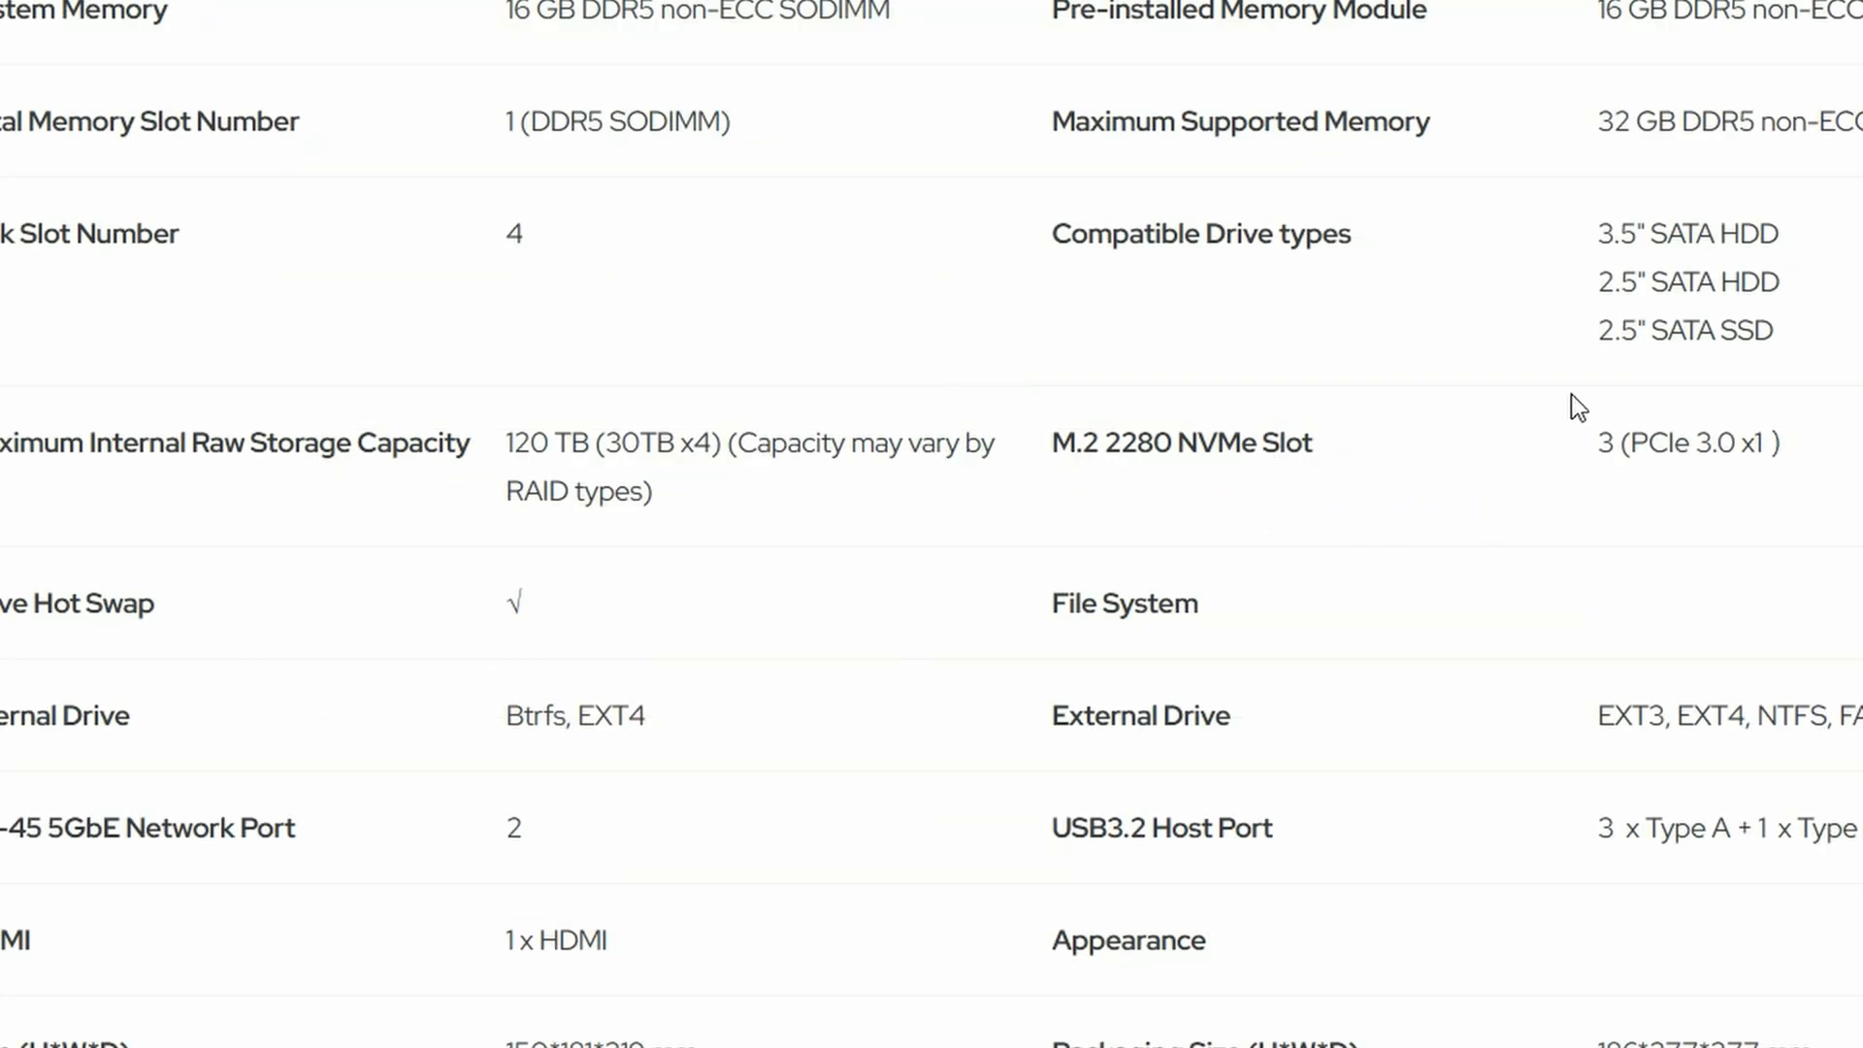
pyautogui.moveTo(844, 544)
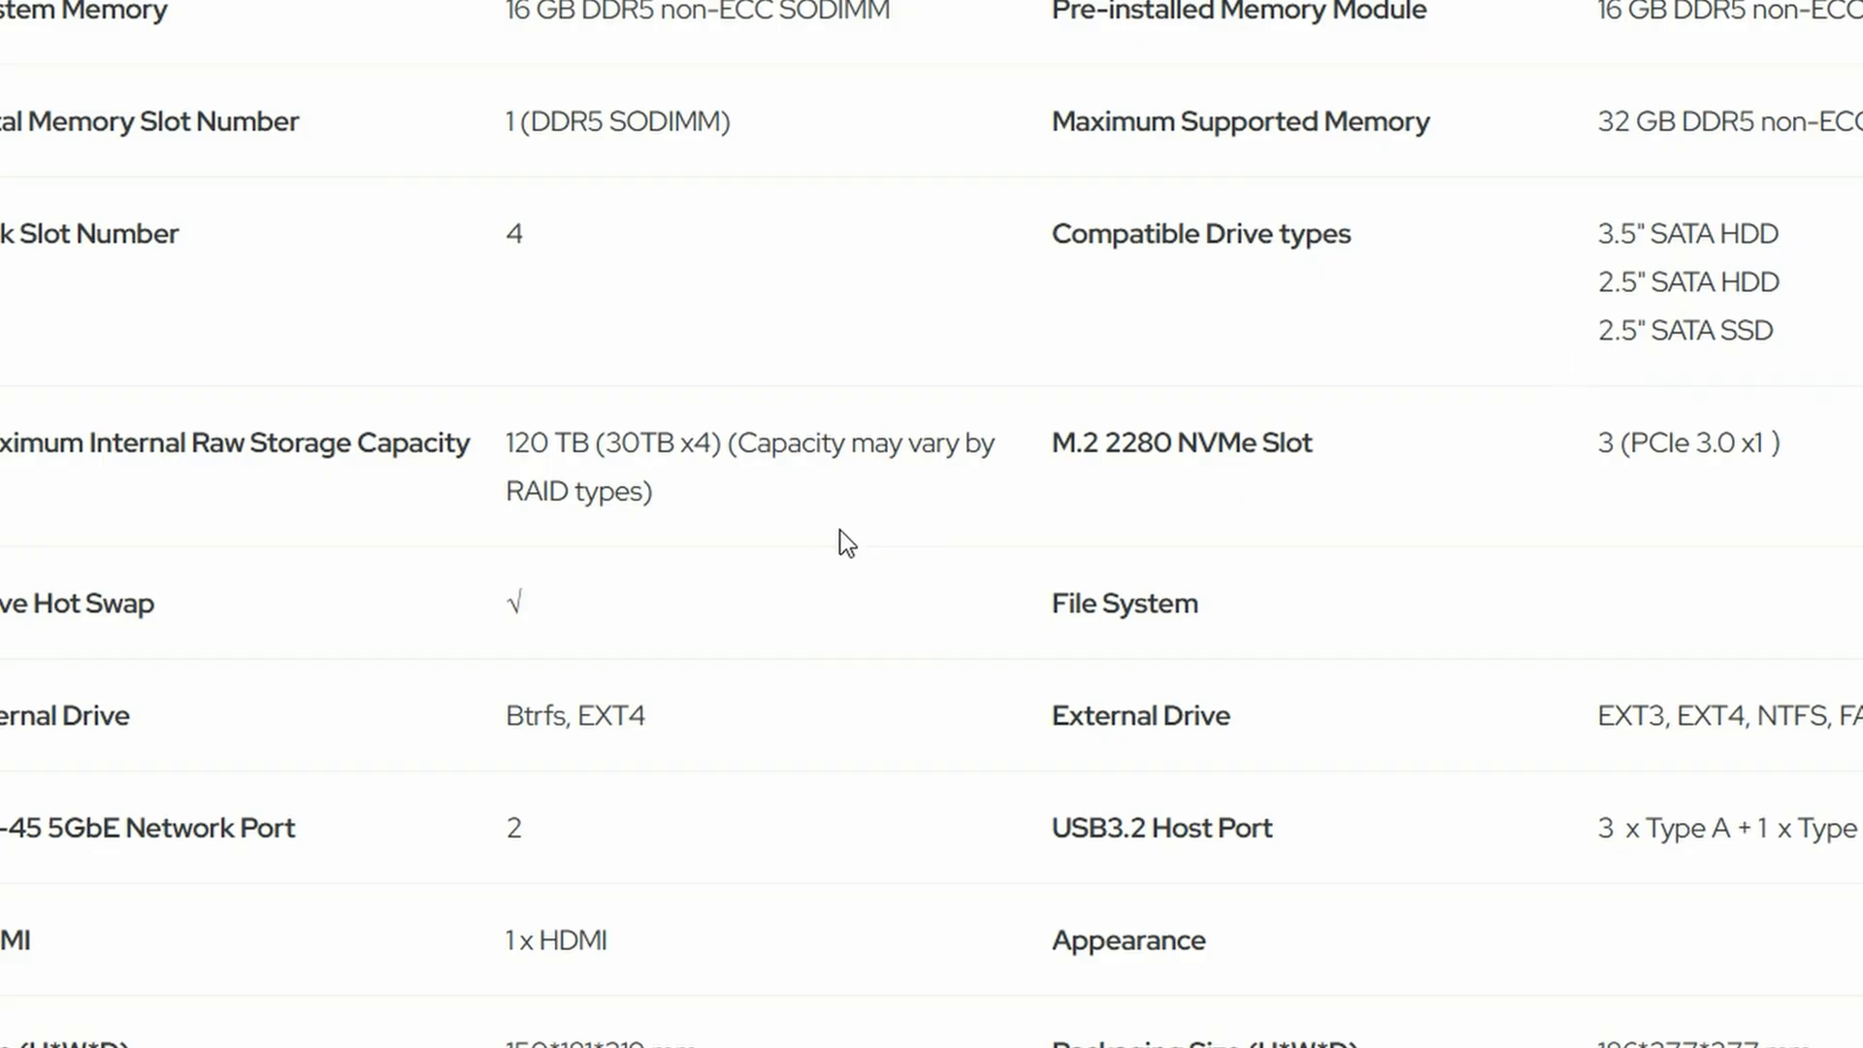
pyautogui.moveTo(1075, 442)
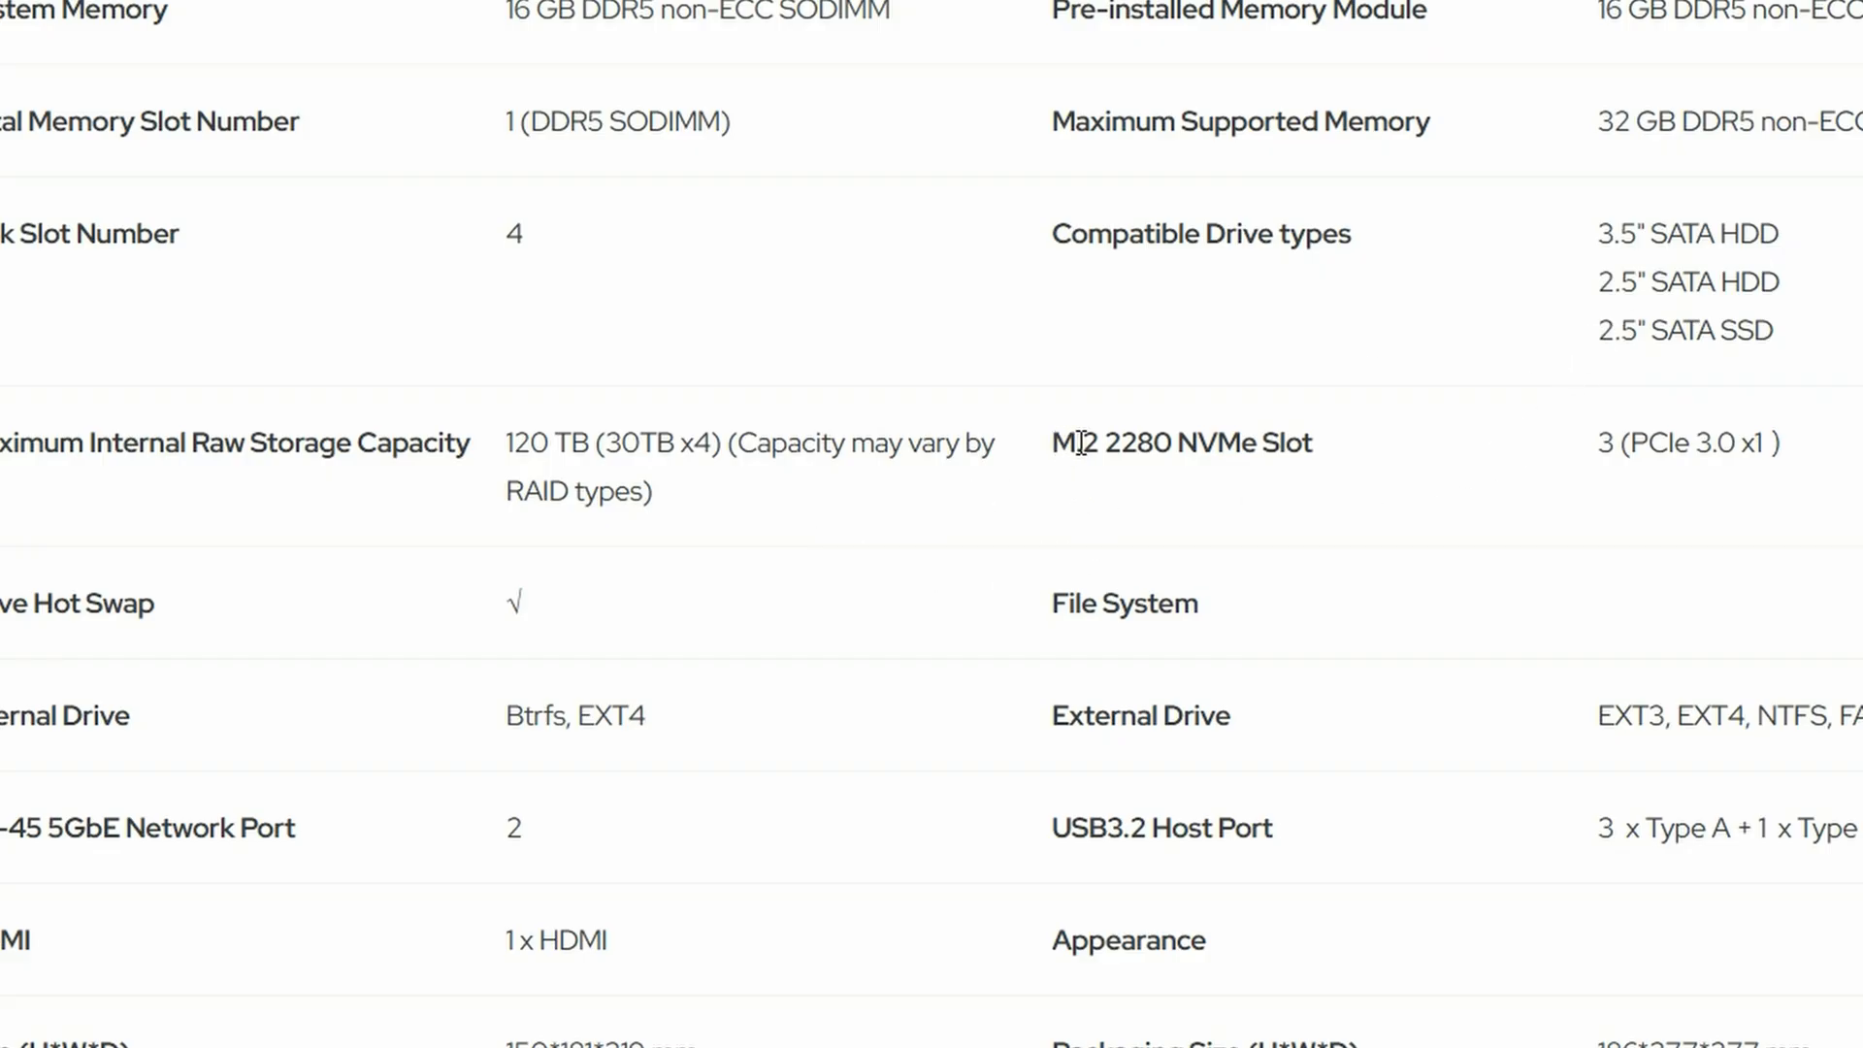
pyautogui.doubleClick(1662, 443)
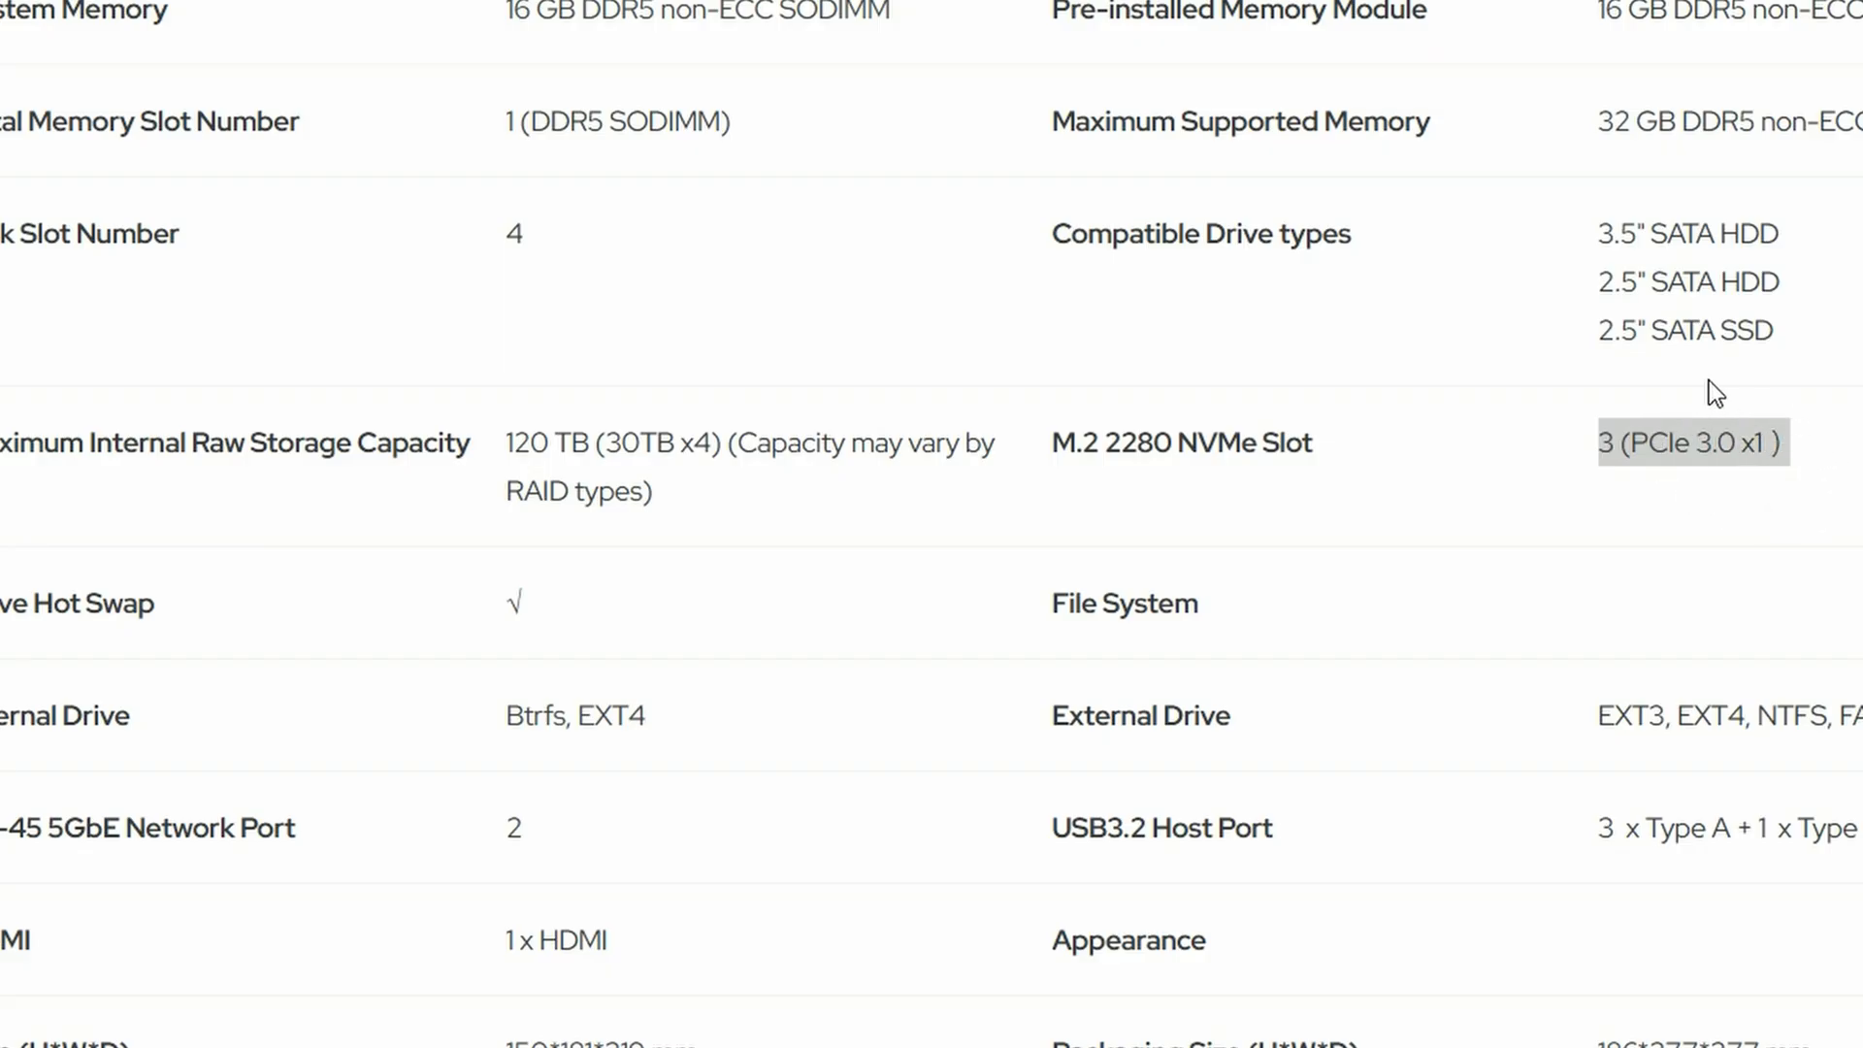
pyautogui.scroll(-3)
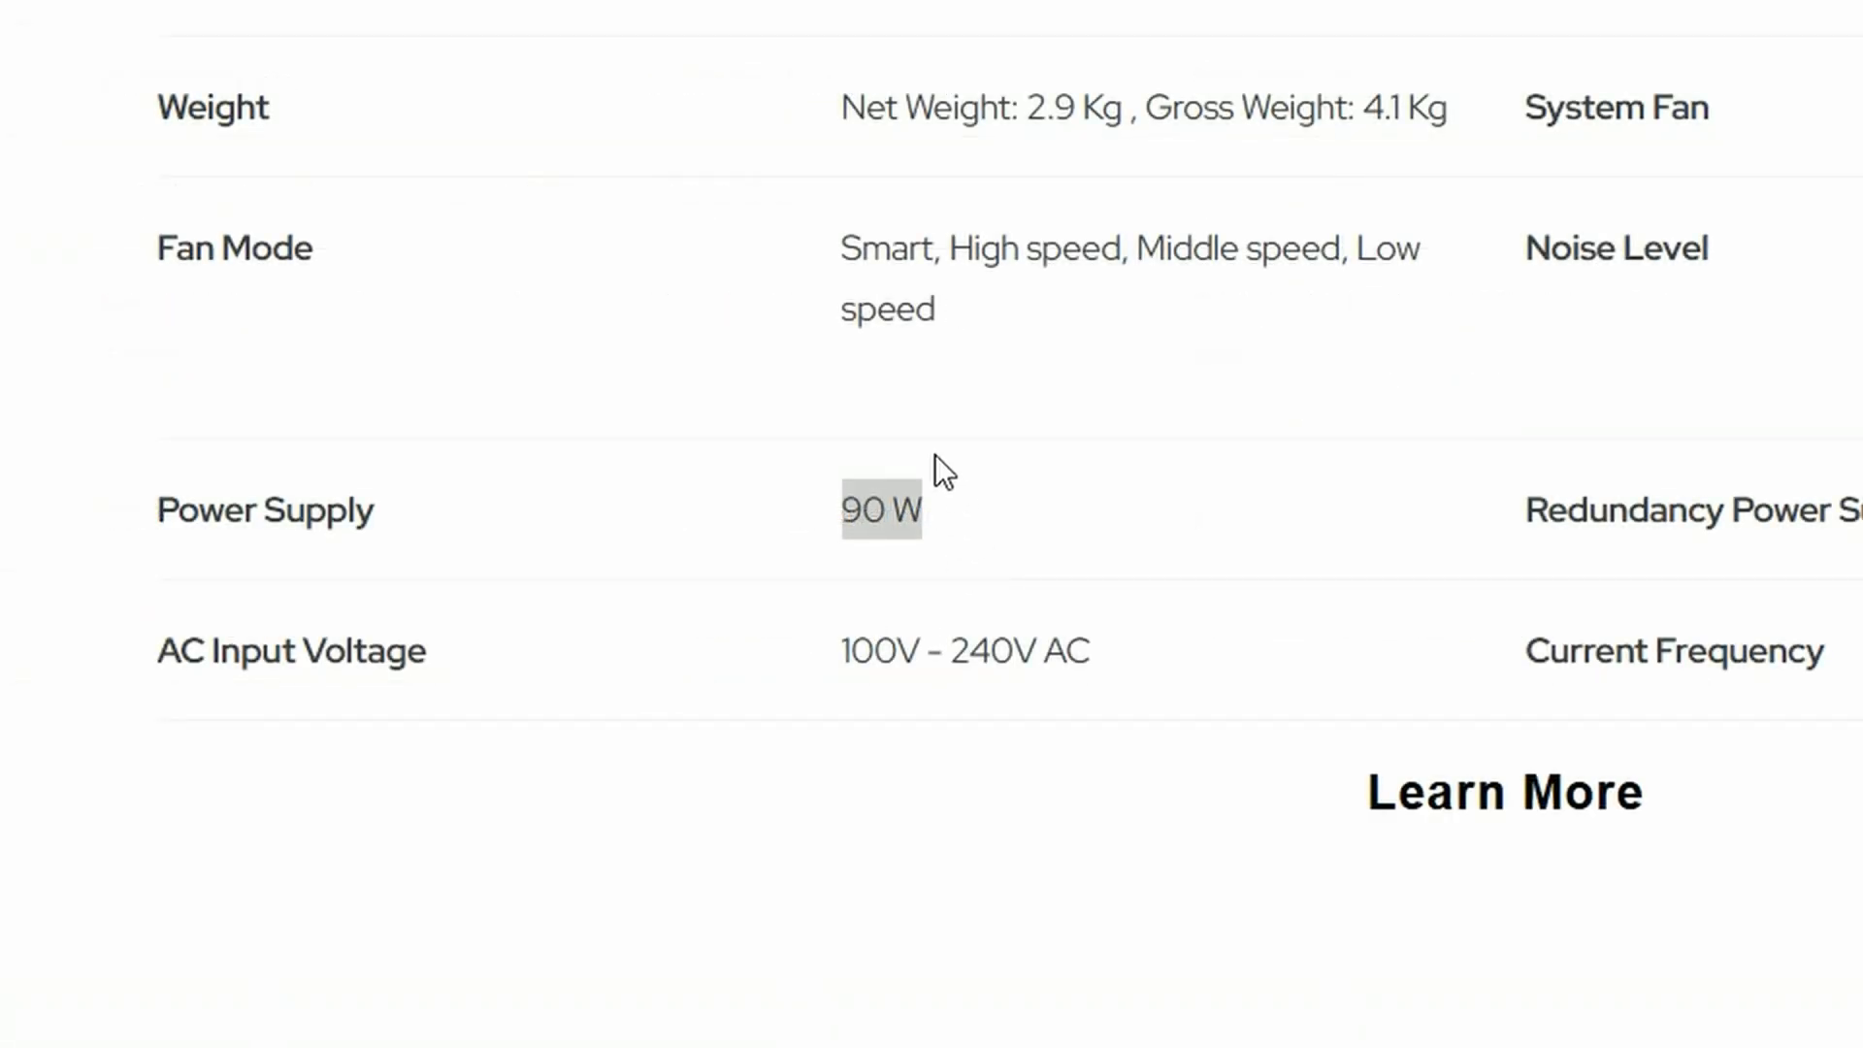
pyautogui.moveTo(1227, 633)
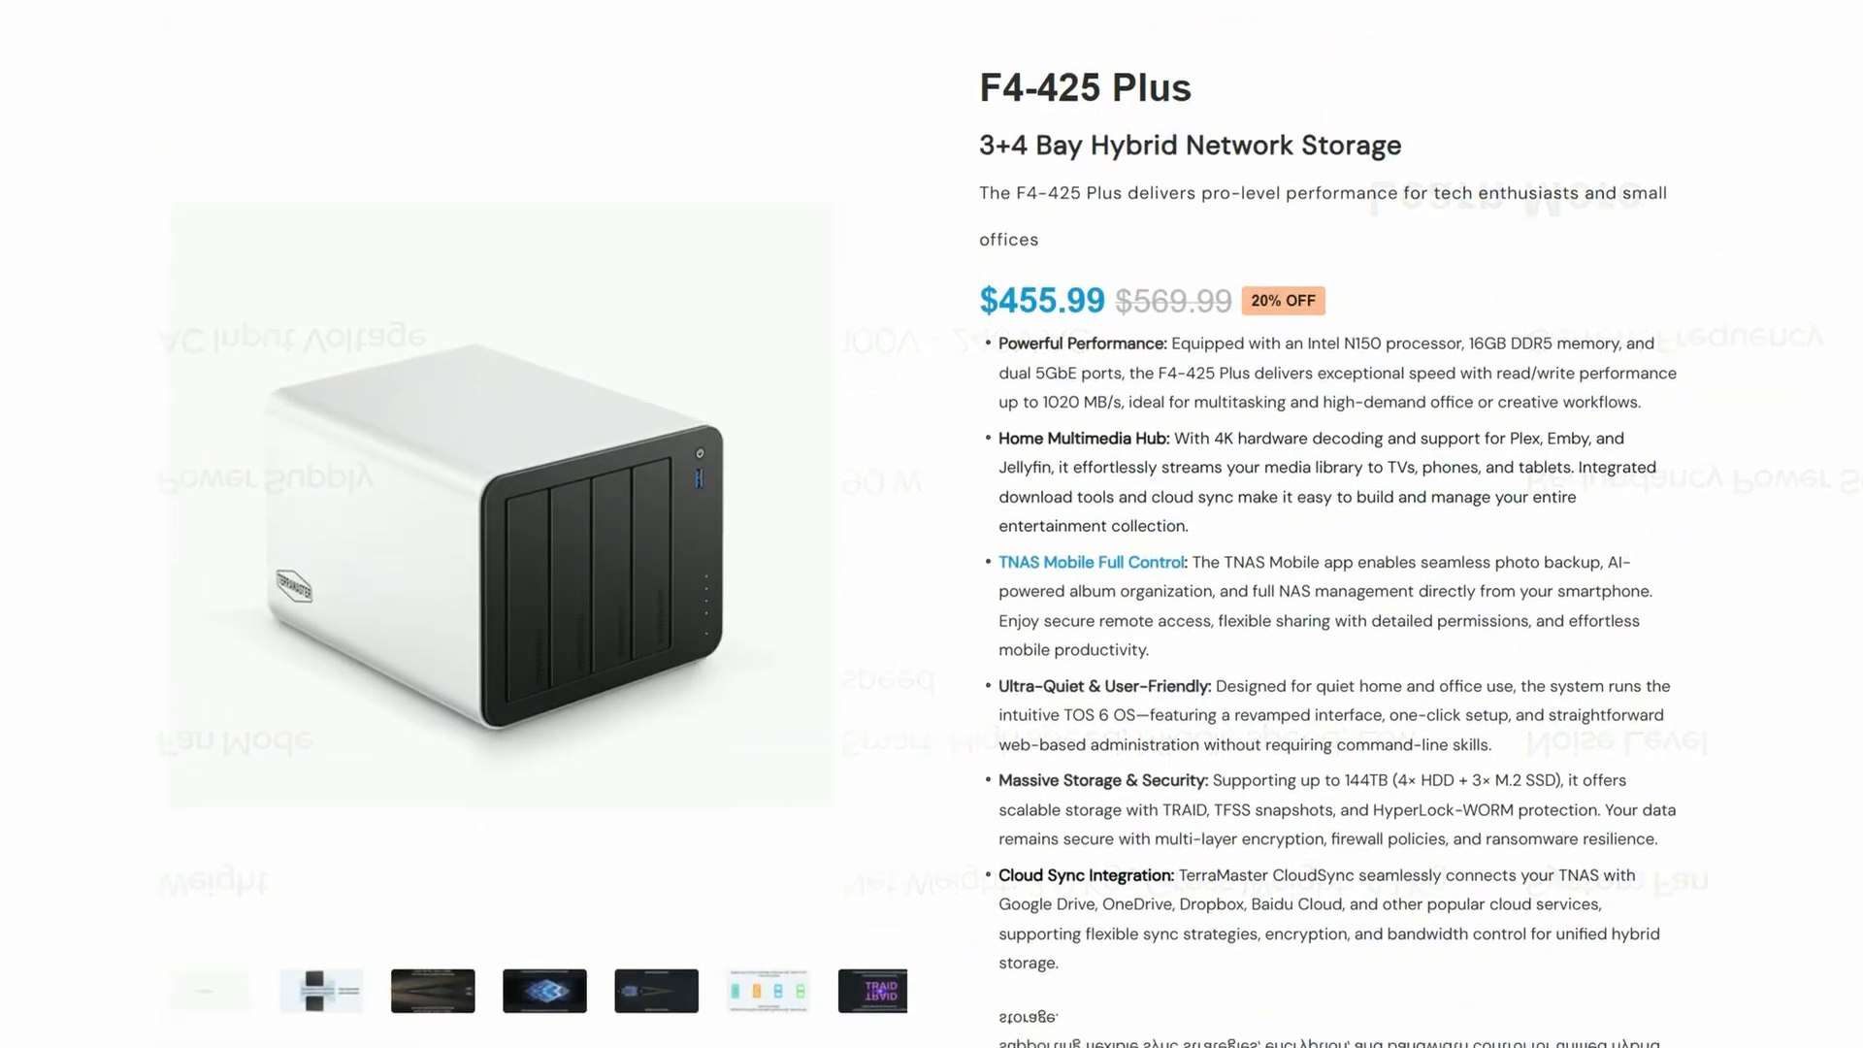
pyautogui.scroll(3)
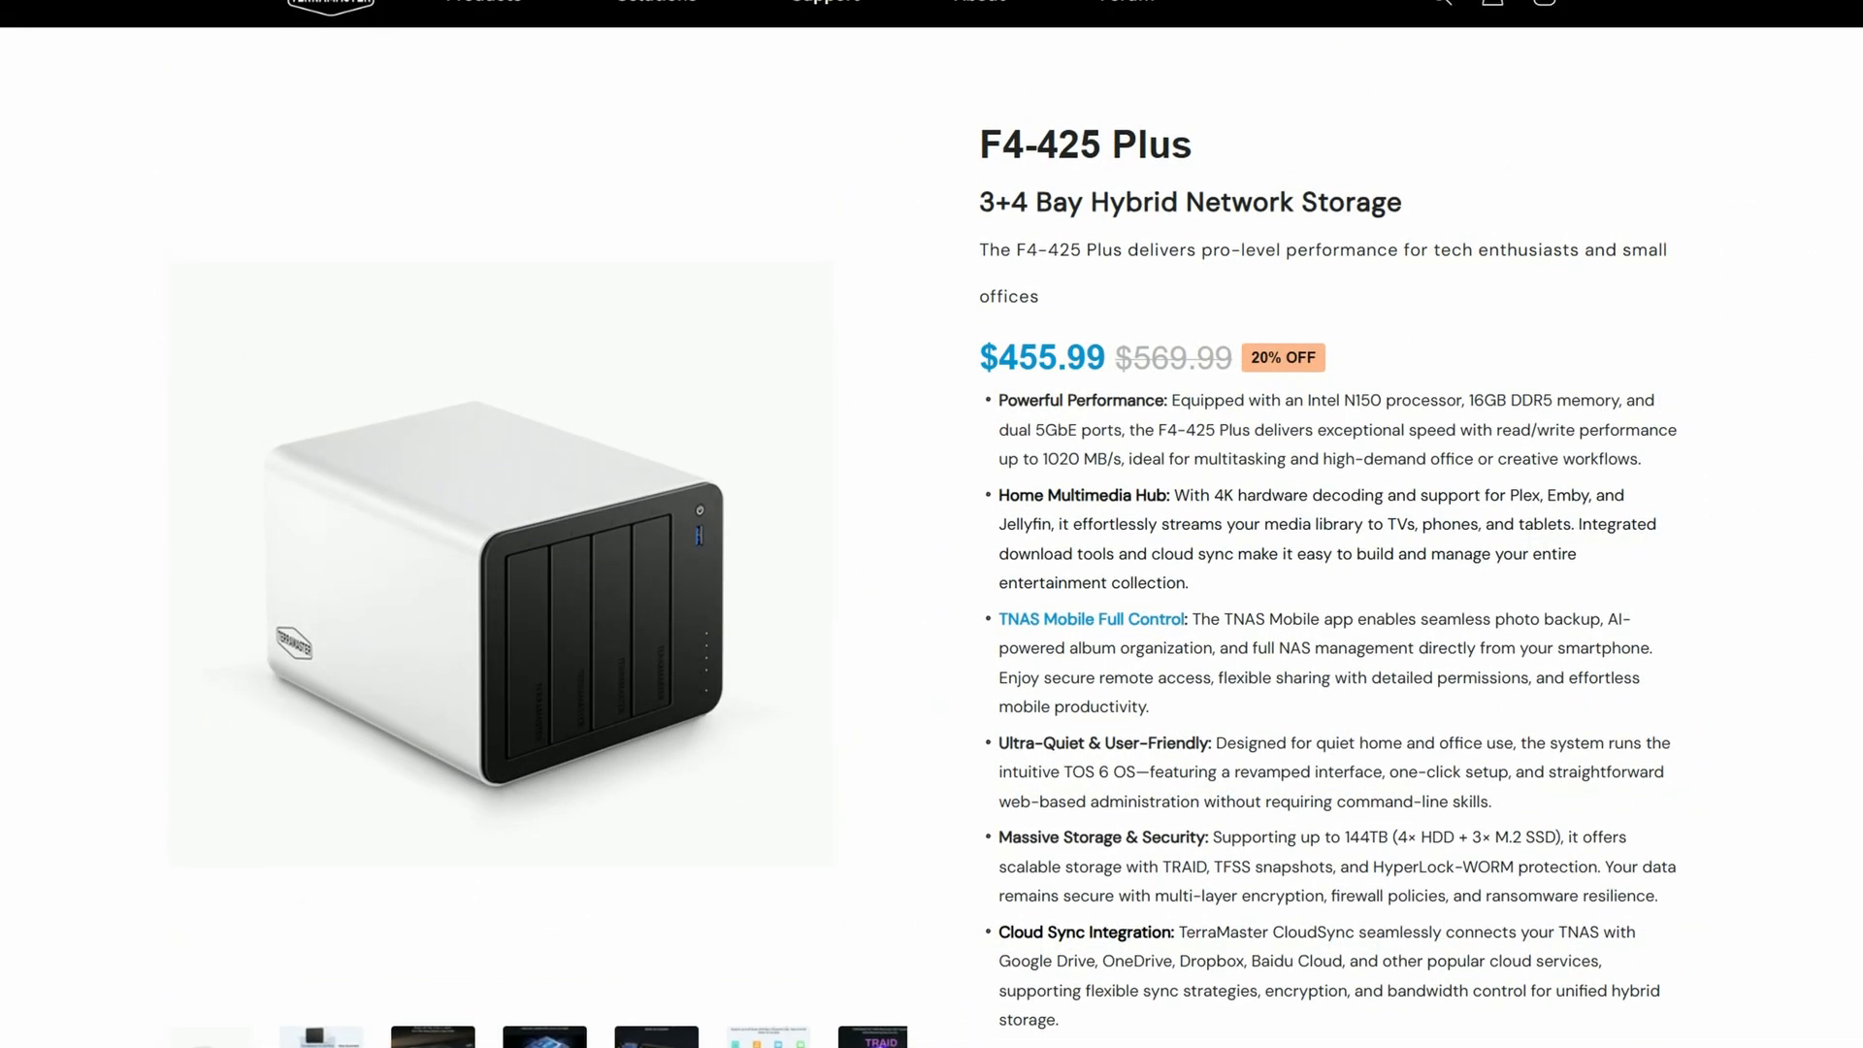